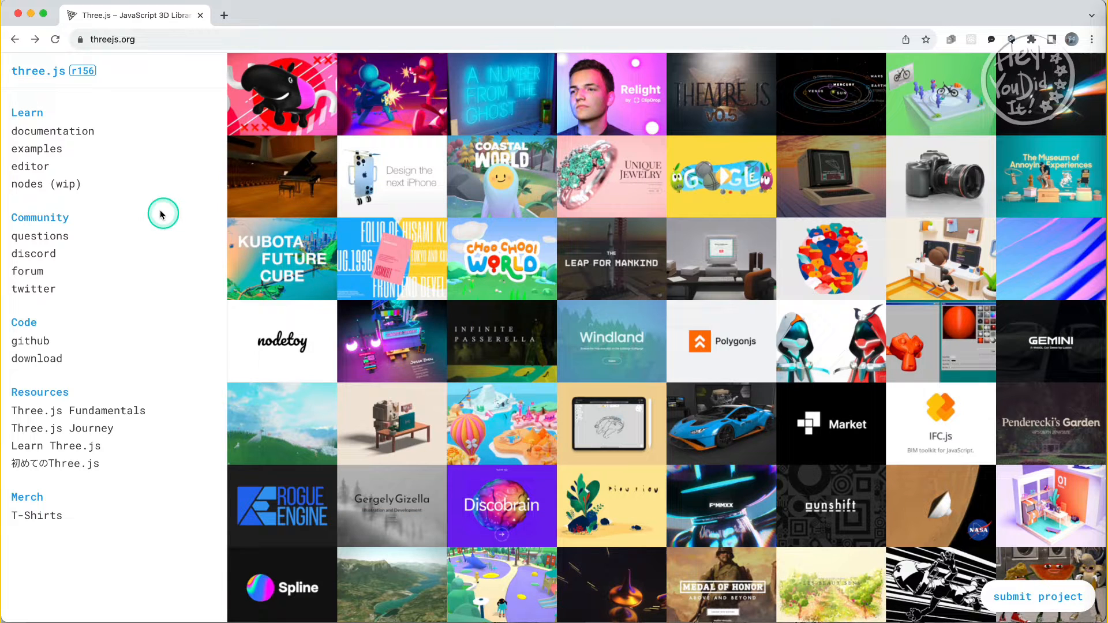
# Step: Open the three.js Installation docs and scroll to 'Option 2: Import from a CDN'
pyautogui.click(52, 131)
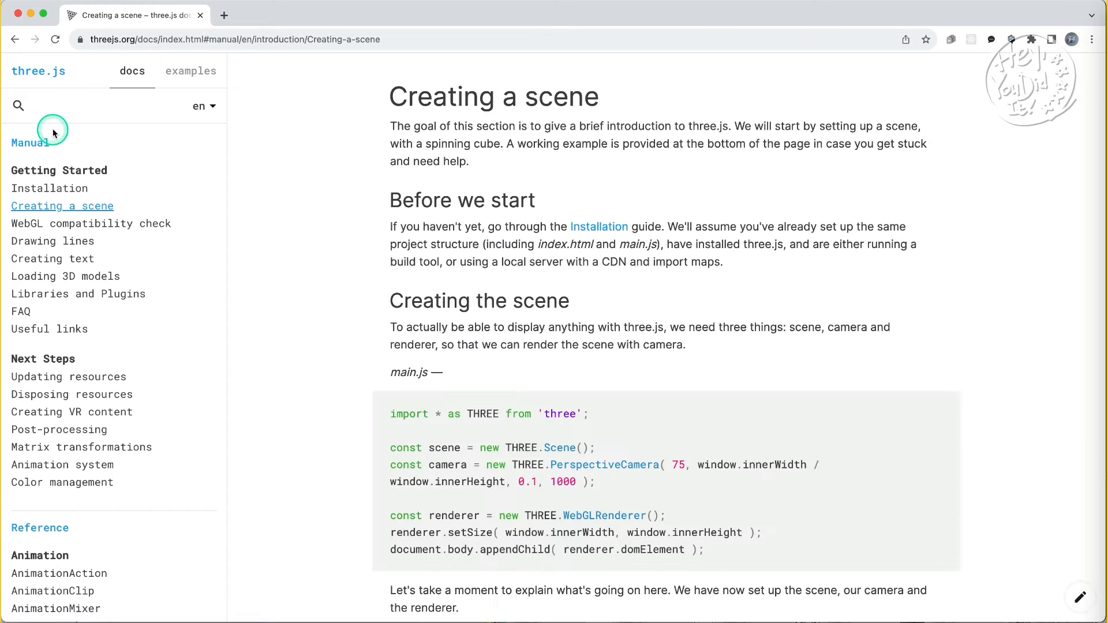
pyautogui.click(50, 188)
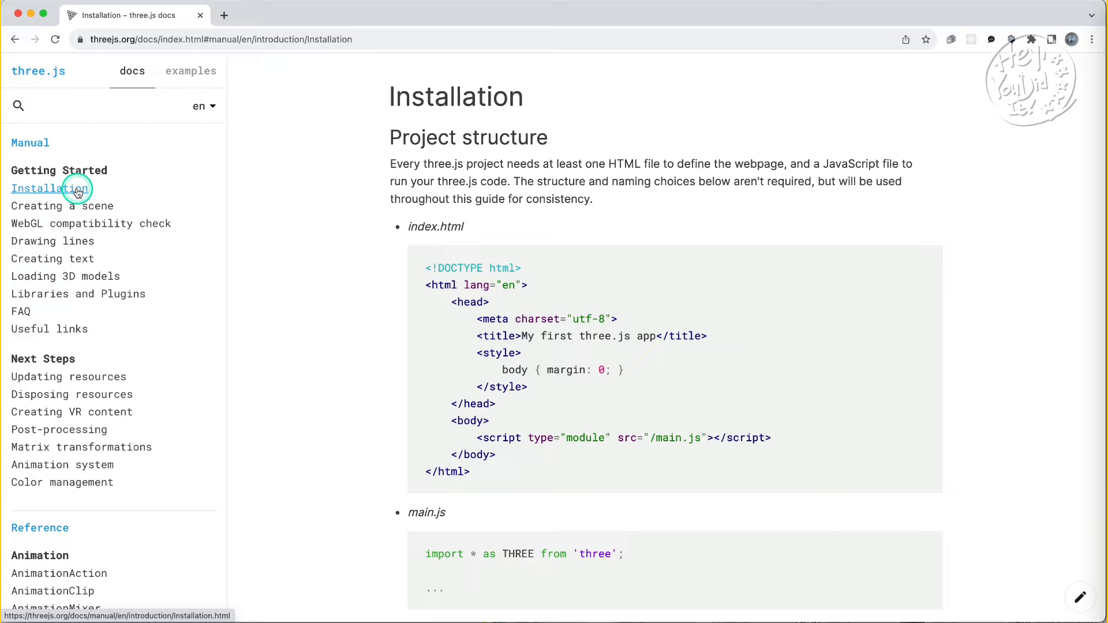
pyautogui.scroll(-3)
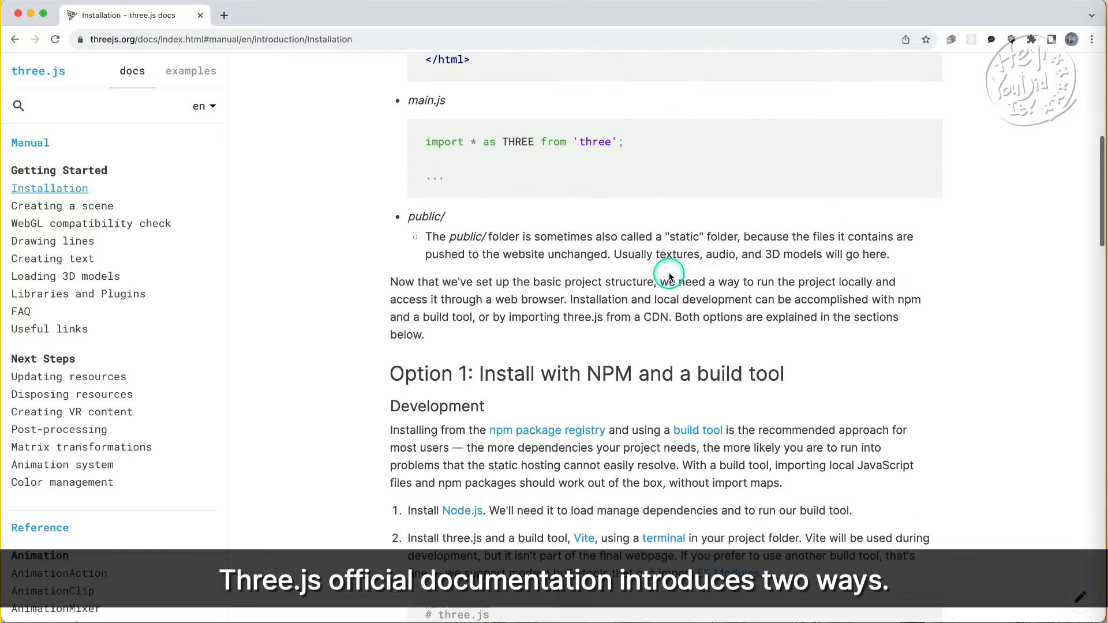
pyautogui.scroll(-3)
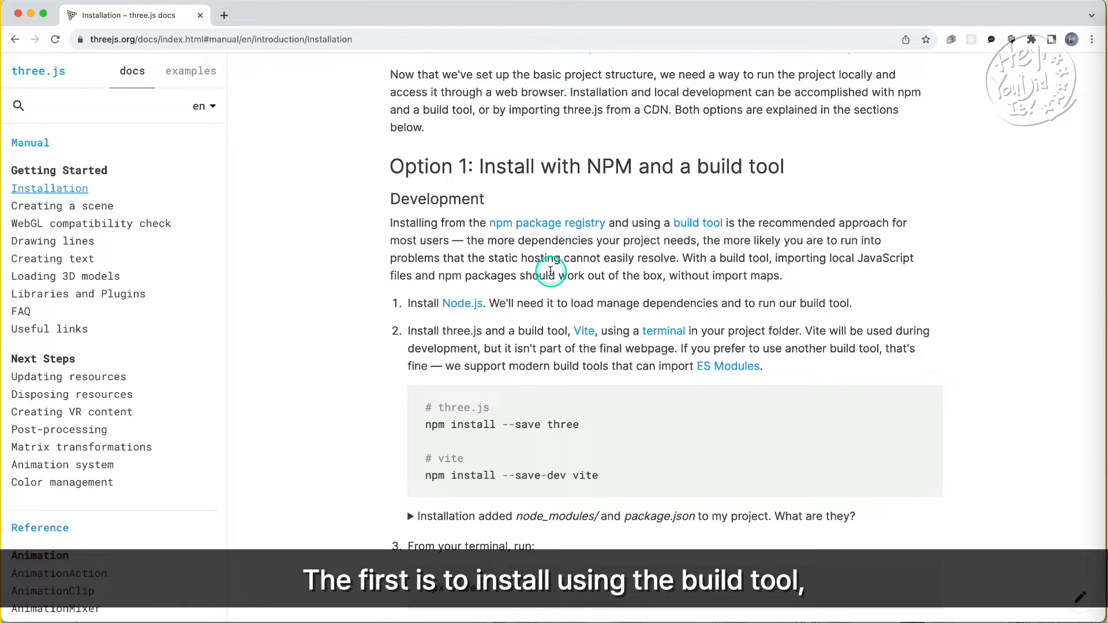
pyautogui.scroll(-3)
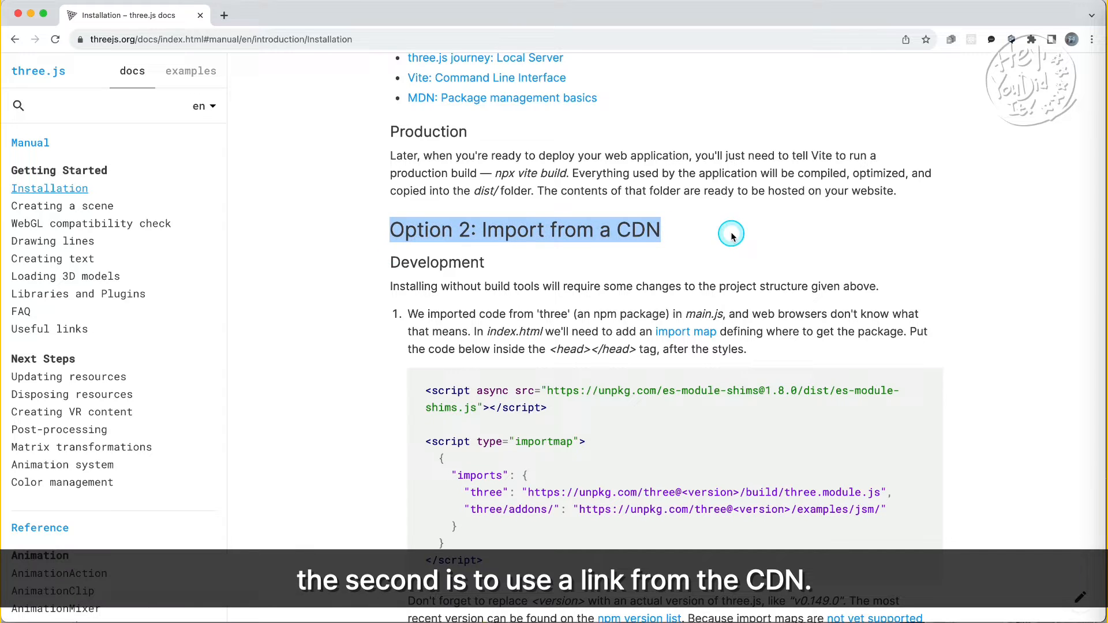
pyautogui.moveTo(598, 277)
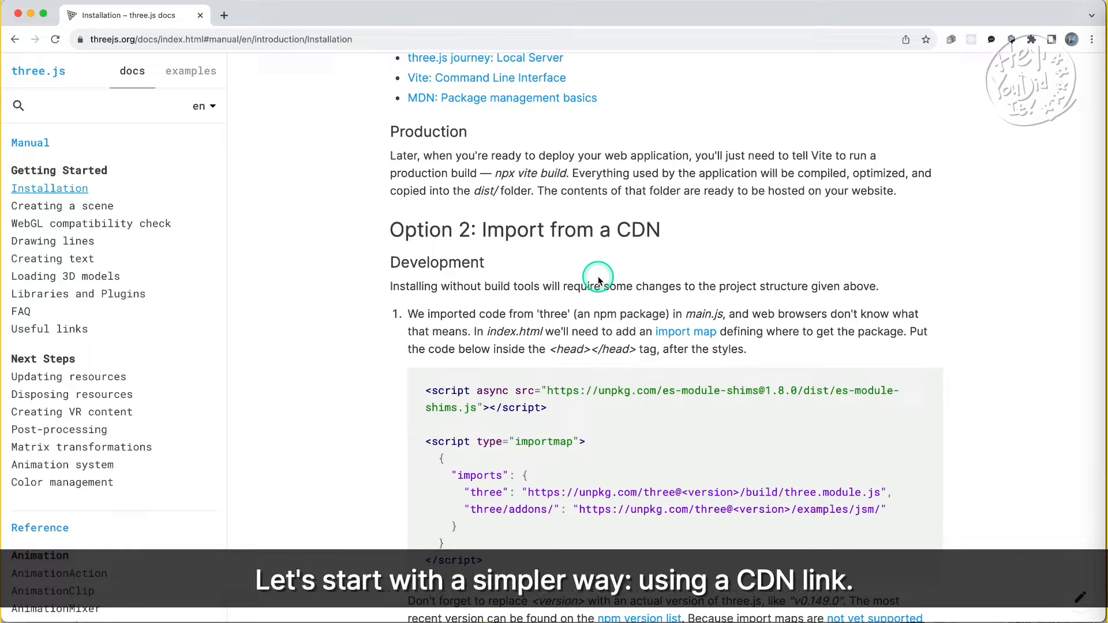
pyautogui.moveTo(627, 261)
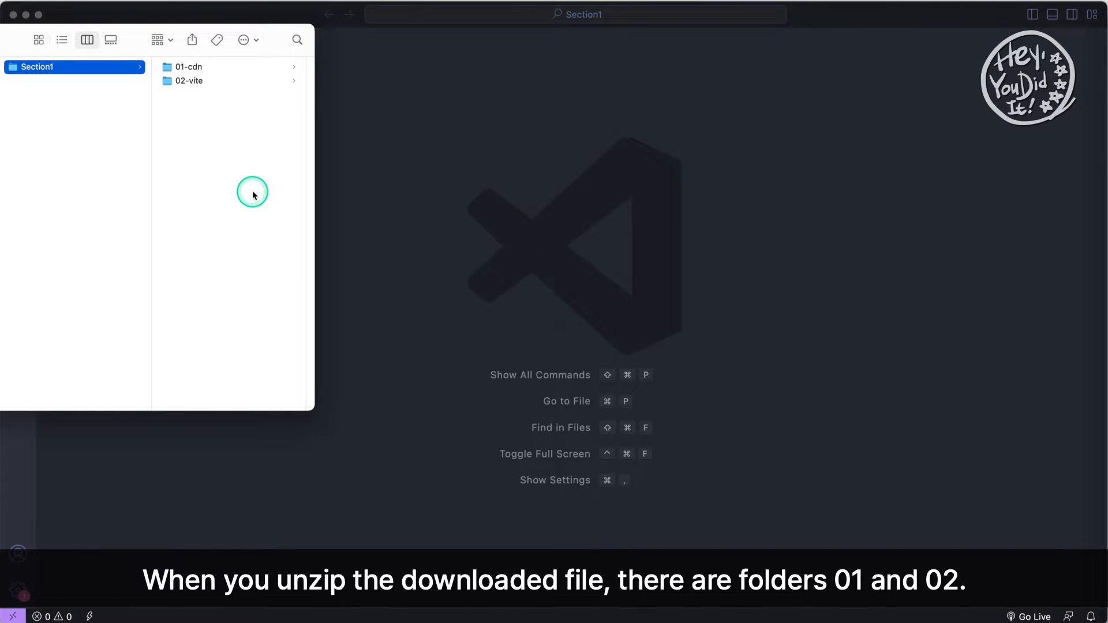
pyautogui.moveTo(240, 104)
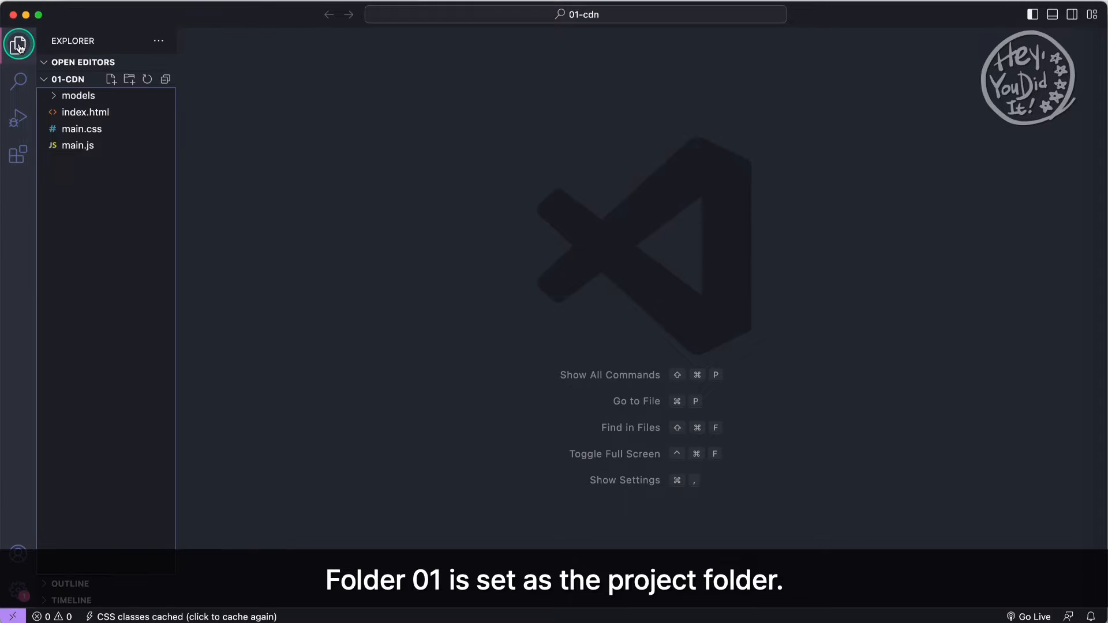
pyautogui.moveTo(123, 180)
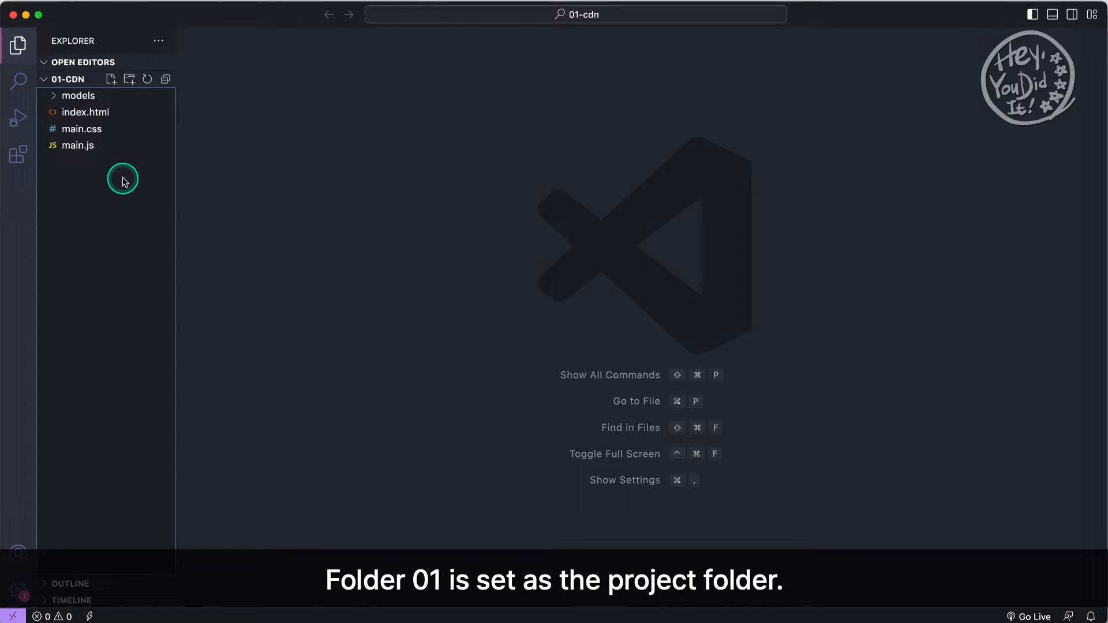
pyautogui.moveTo(468, 223)
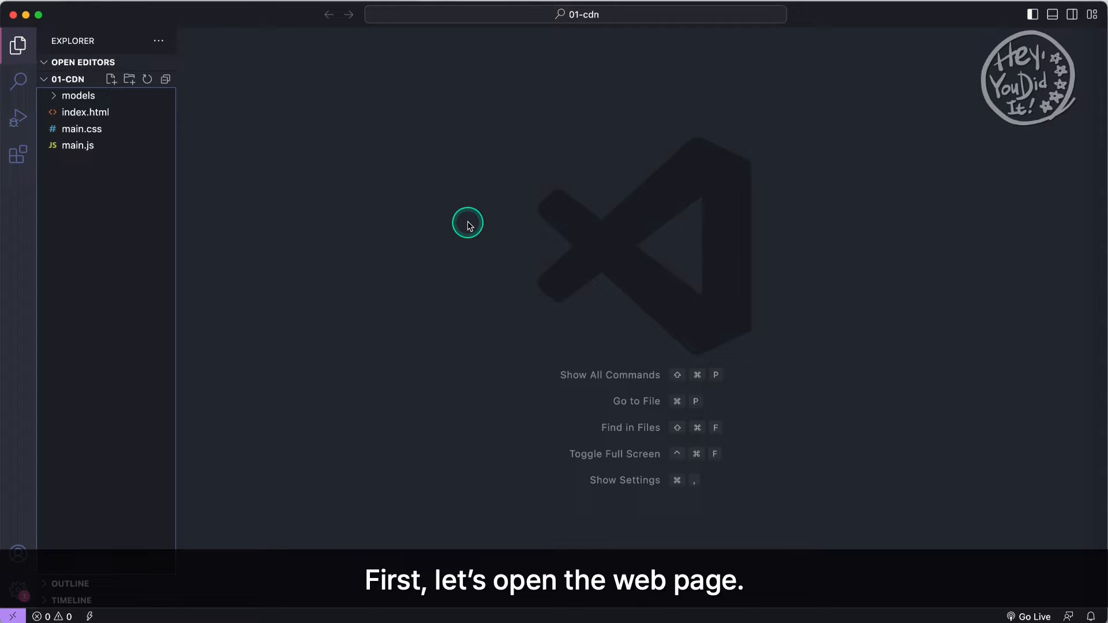
pyautogui.moveTo(501, 252)
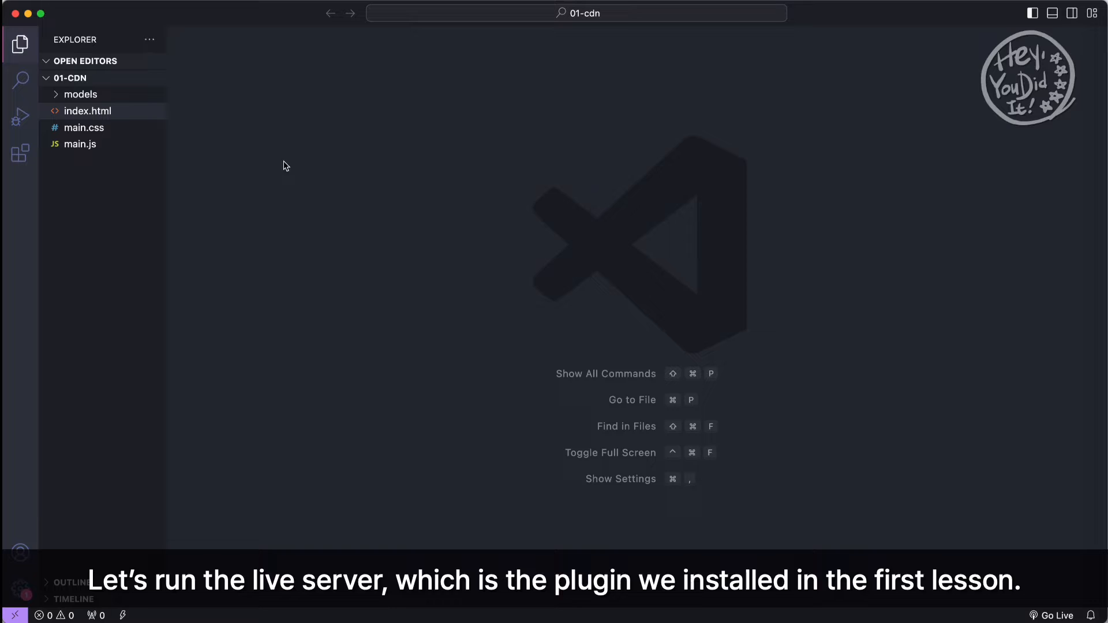
pyautogui.moveTo(110, 119)
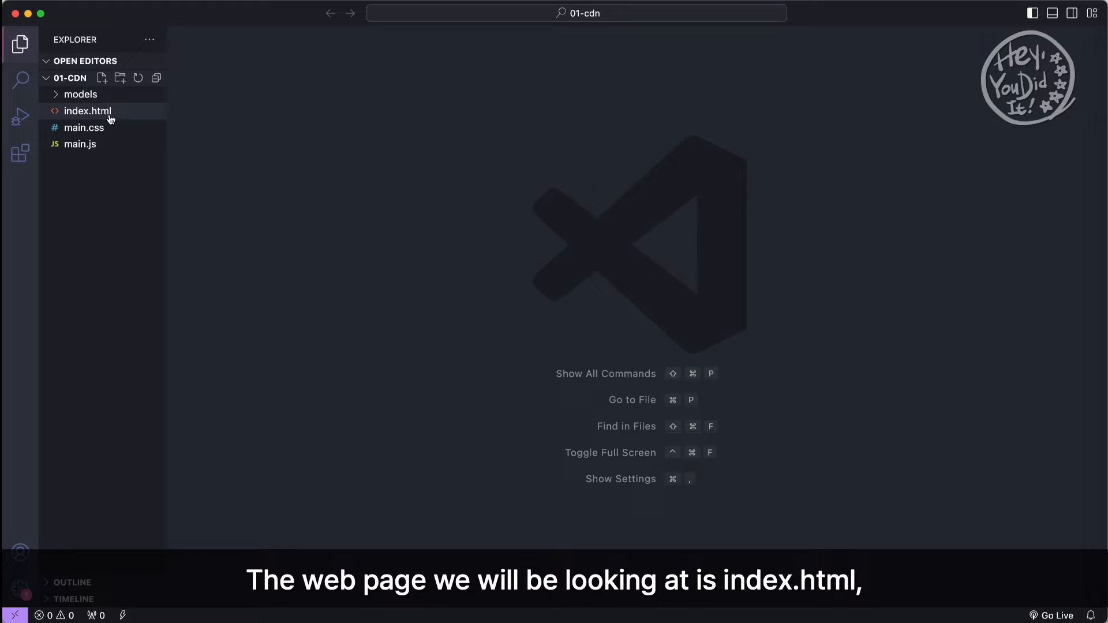
# Step: Open index.html and serve it with 'Open with Live Server'
pyautogui.click(87, 110)
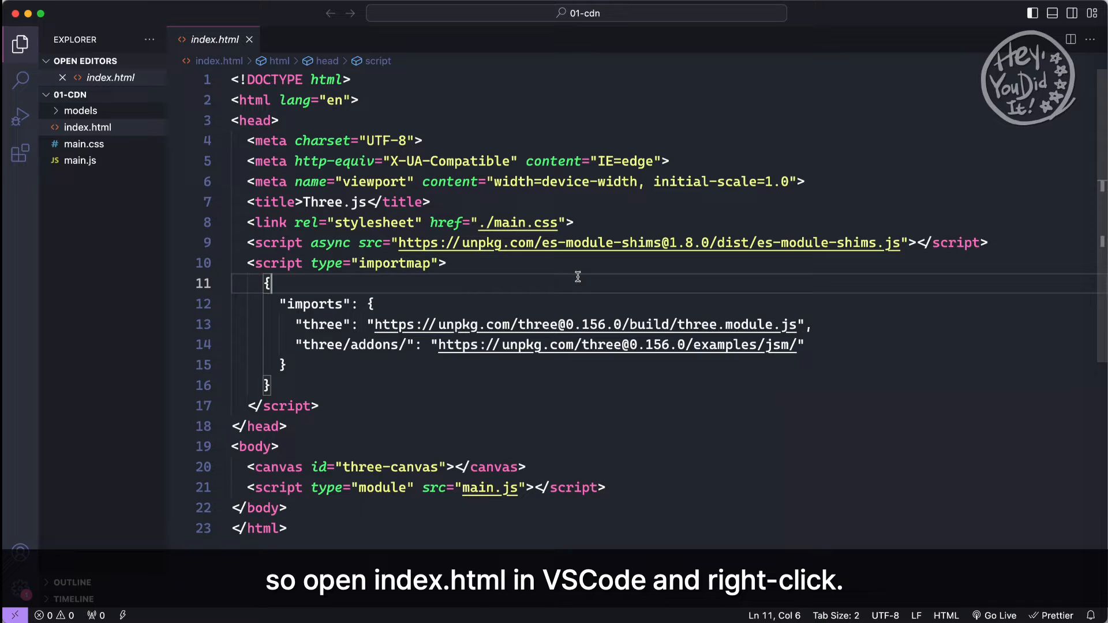
pyautogui.rightClick(577, 276)
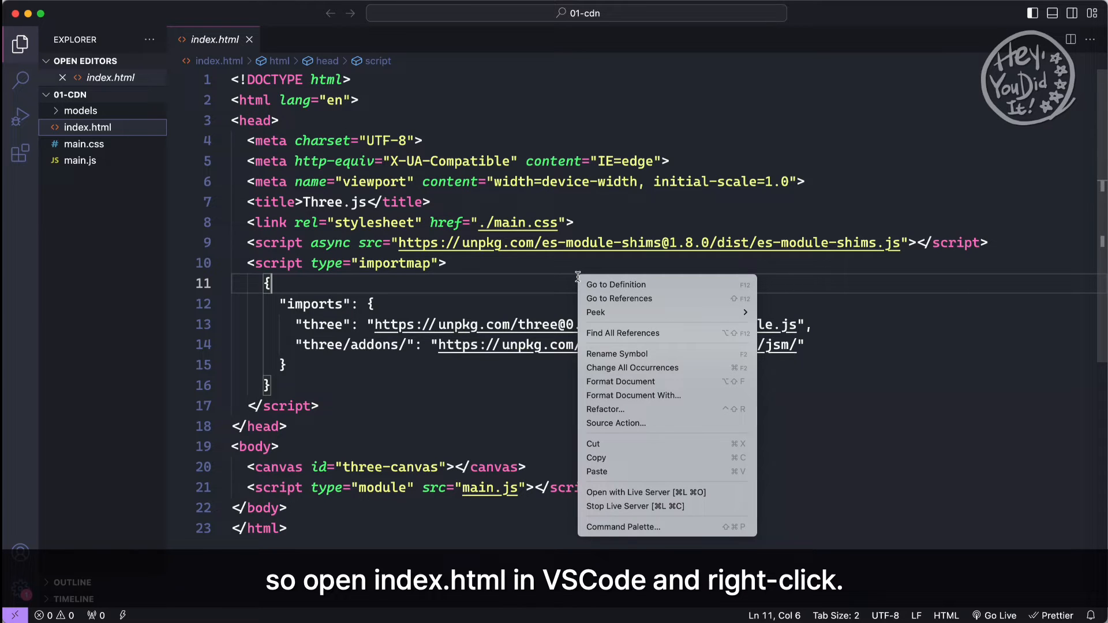
pyautogui.moveTo(645, 492)
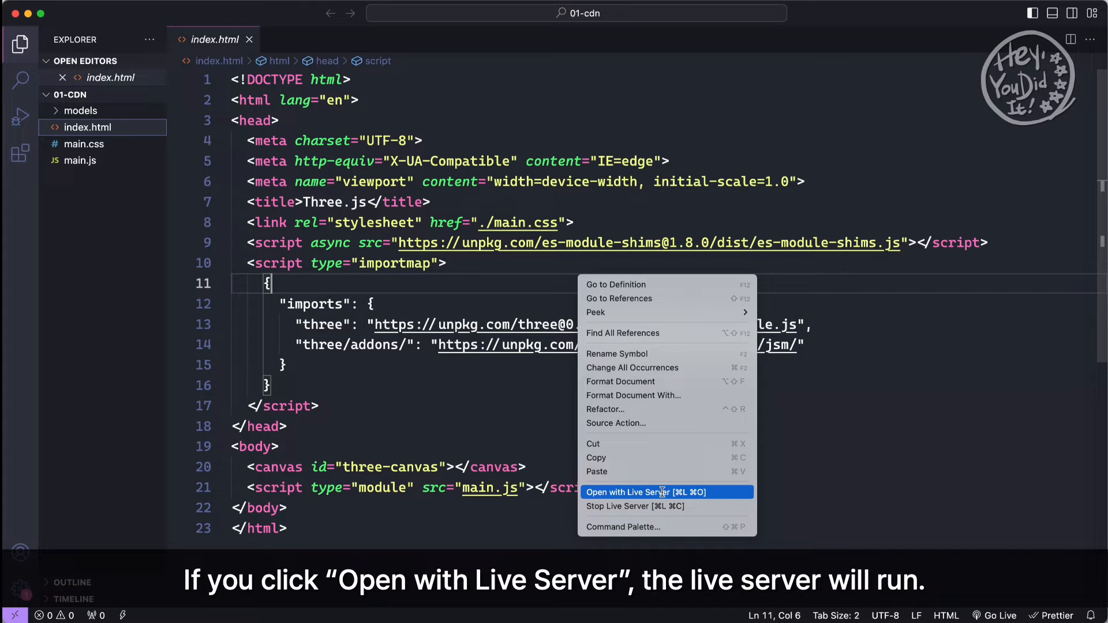
pyautogui.click(644, 491)
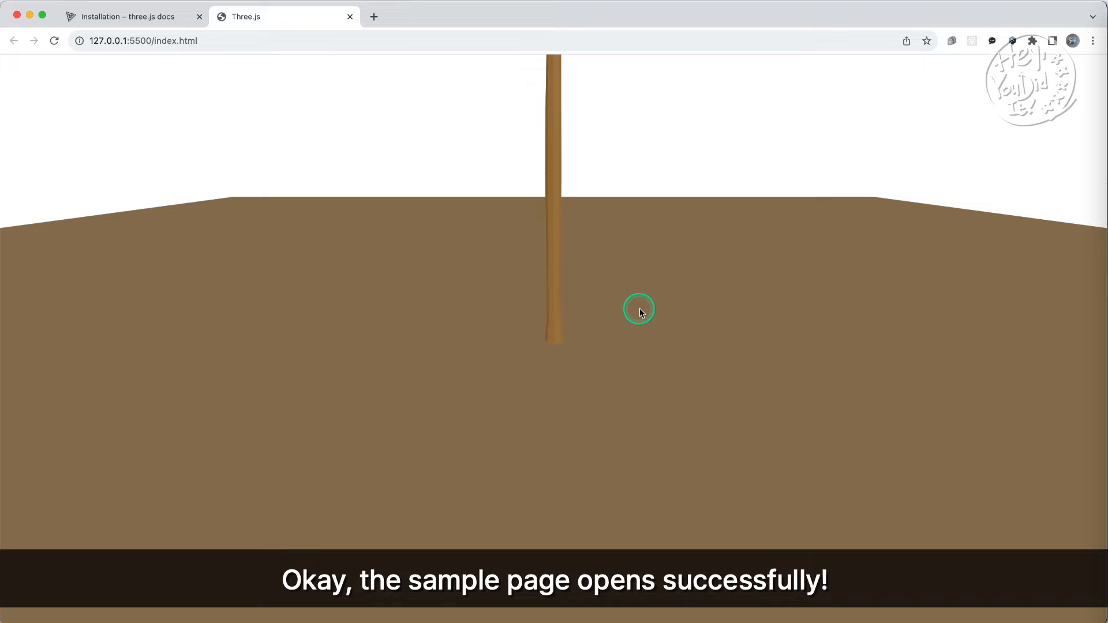
pyautogui.moveTo(630, 274)
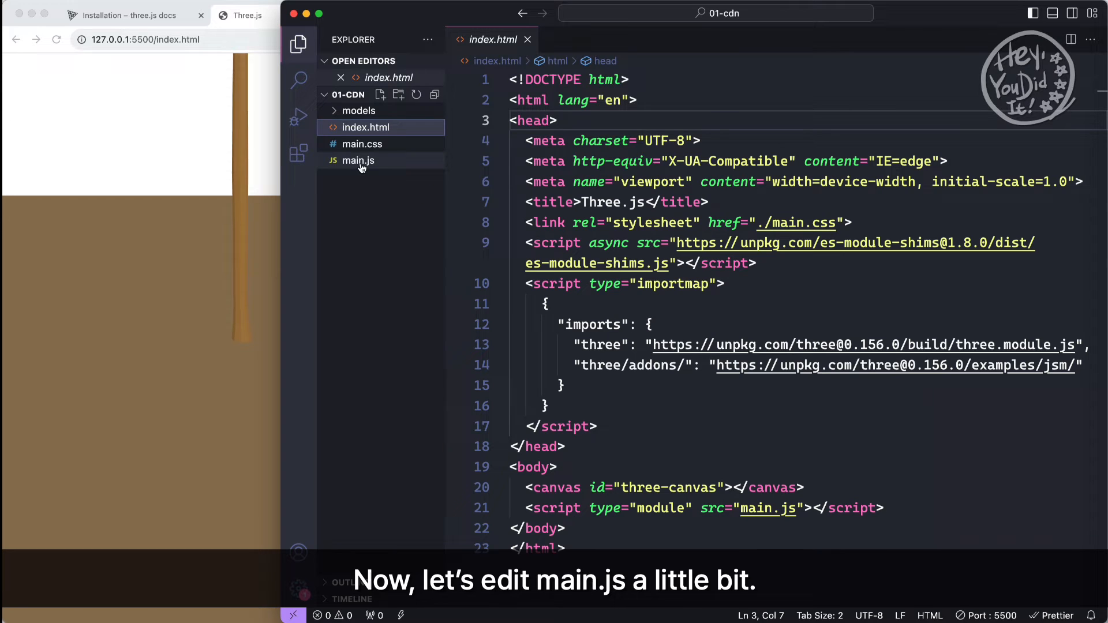
# Step: Open main.js and scroll through its scene, controls, floor and palm-tree loader code
pyautogui.click(358, 160)
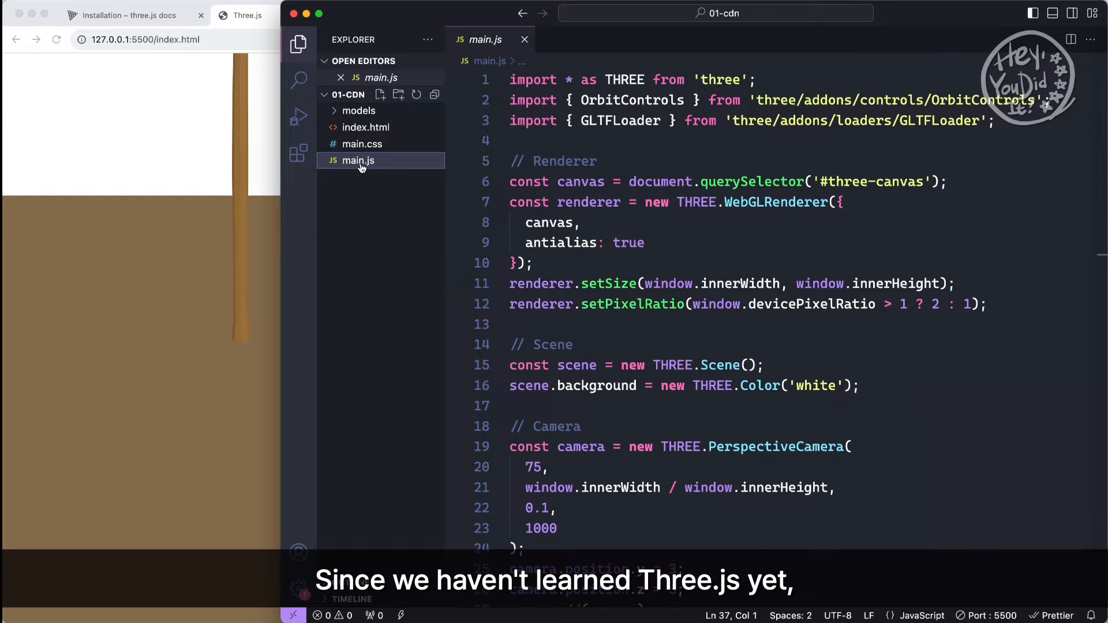
pyautogui.moveTo(910, 235)
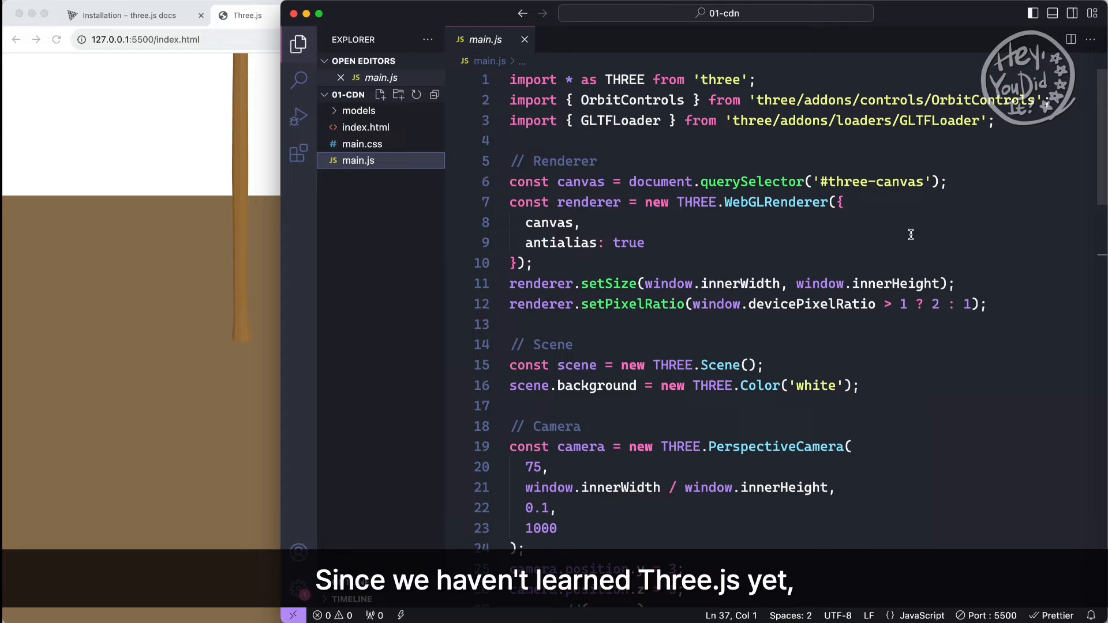
pyautogui.moveTo(1013, 240)
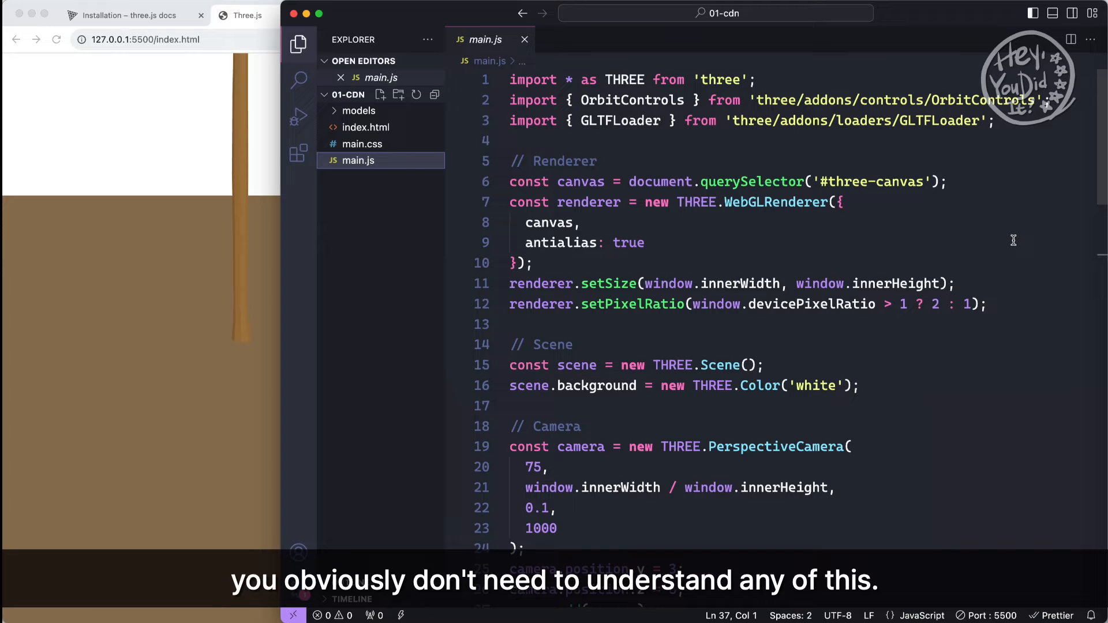
pyautogui.scroll(-3)
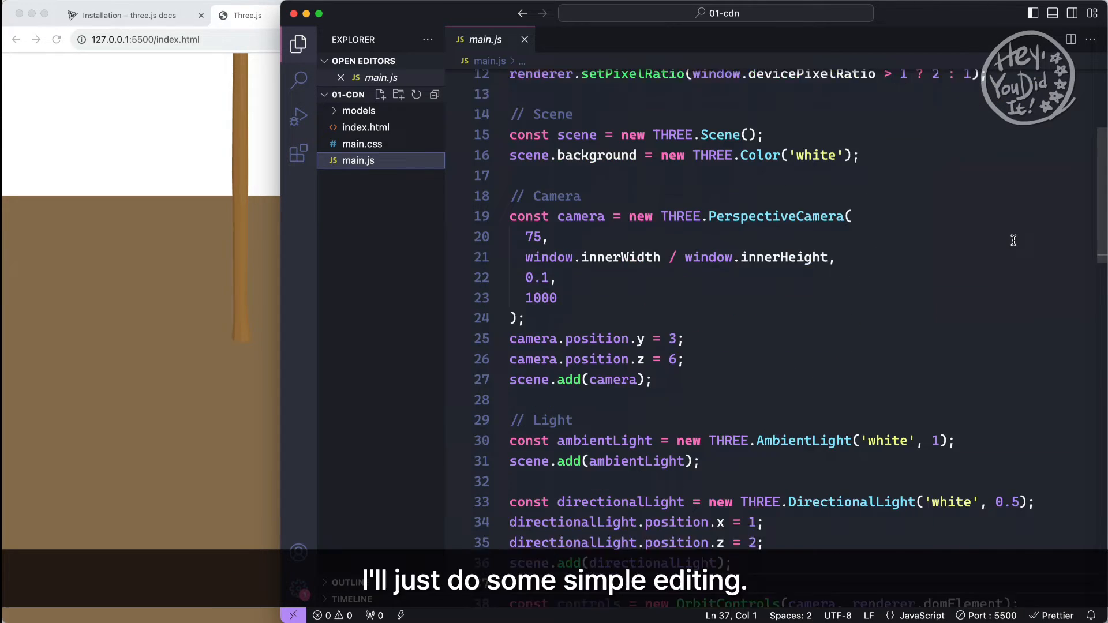
pyautogui.scroll(-3)
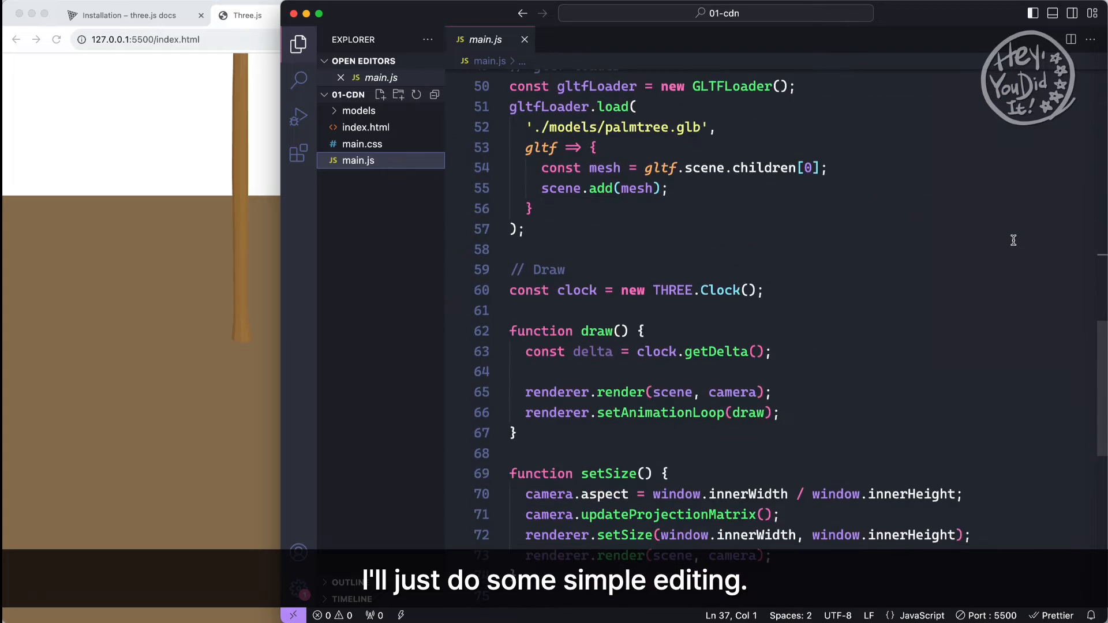
pyautogui.scroll(-3)
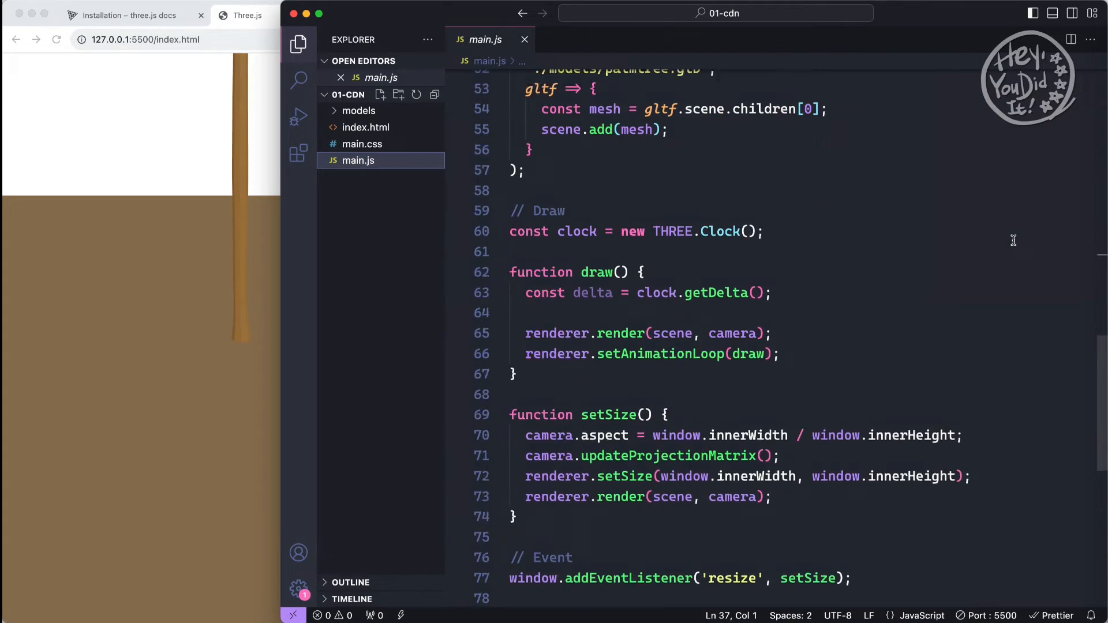
pyautogui.scroll(3)
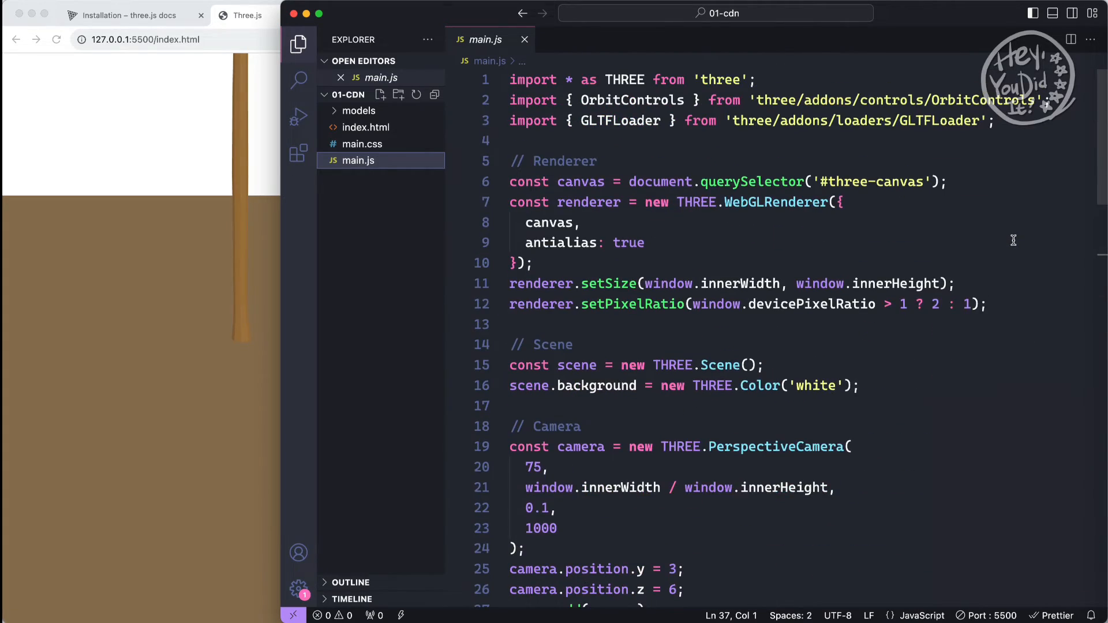
pyautogui.scroll(-3)
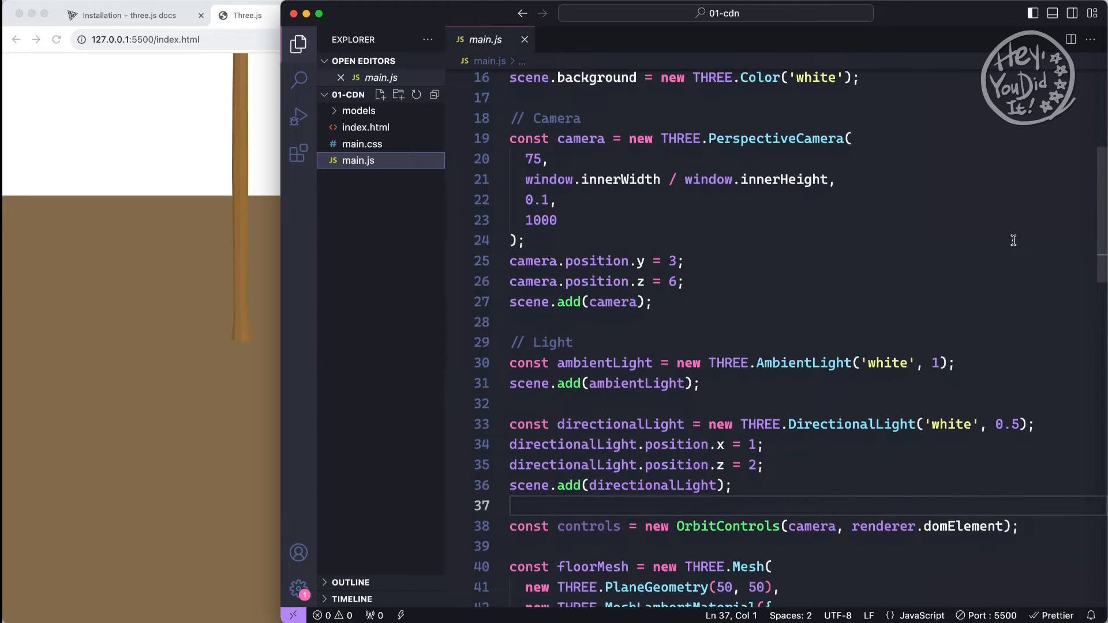
pyautogui.scroll(-3)
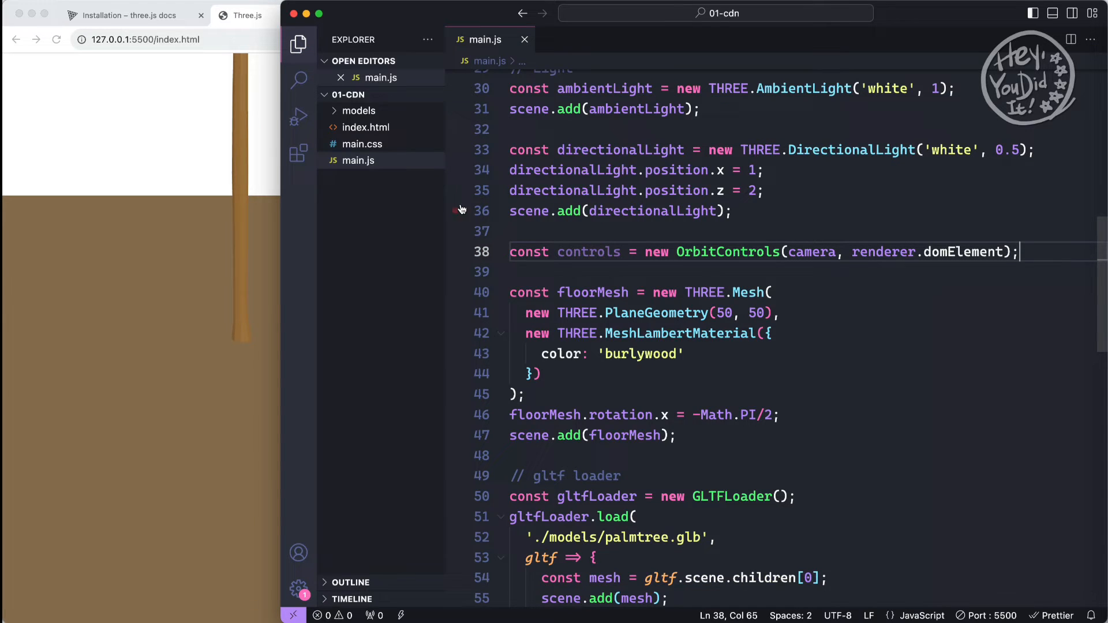
# Step: Review index.html's import map and main.js script tag, then return to main.js
pyautogui.click(365, 127)
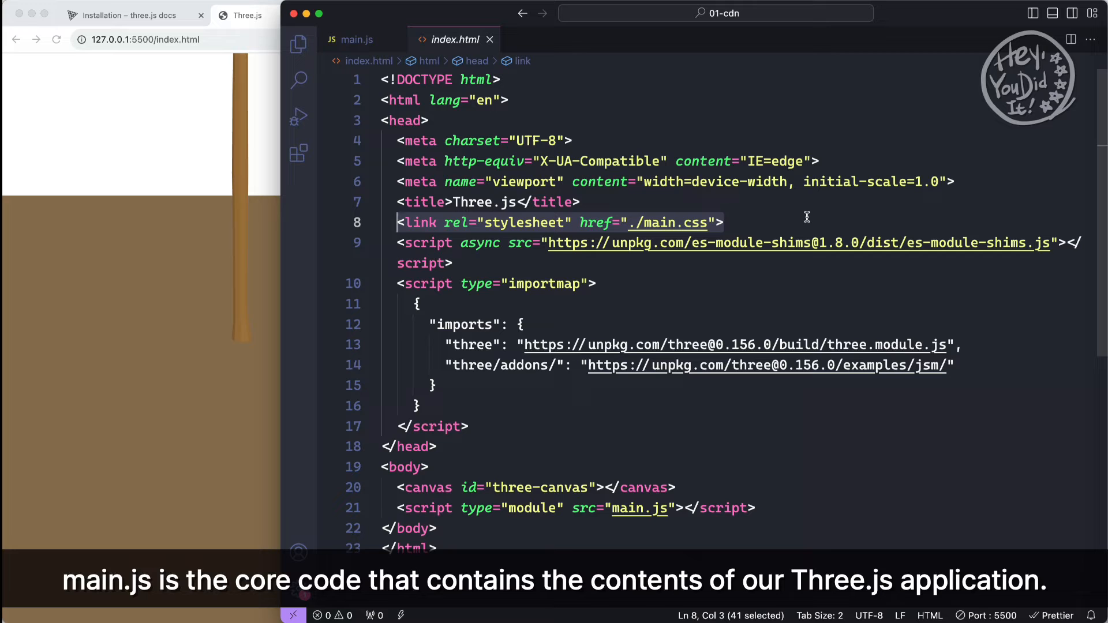
pyautogui.click(755, 507)
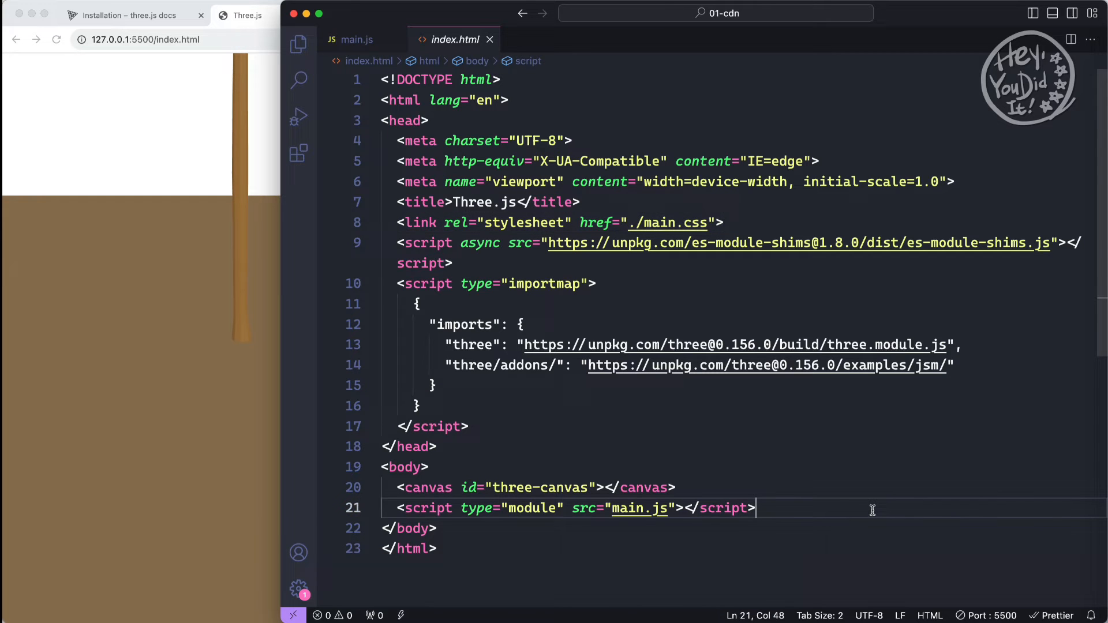
pyautogui.click(356, 38)
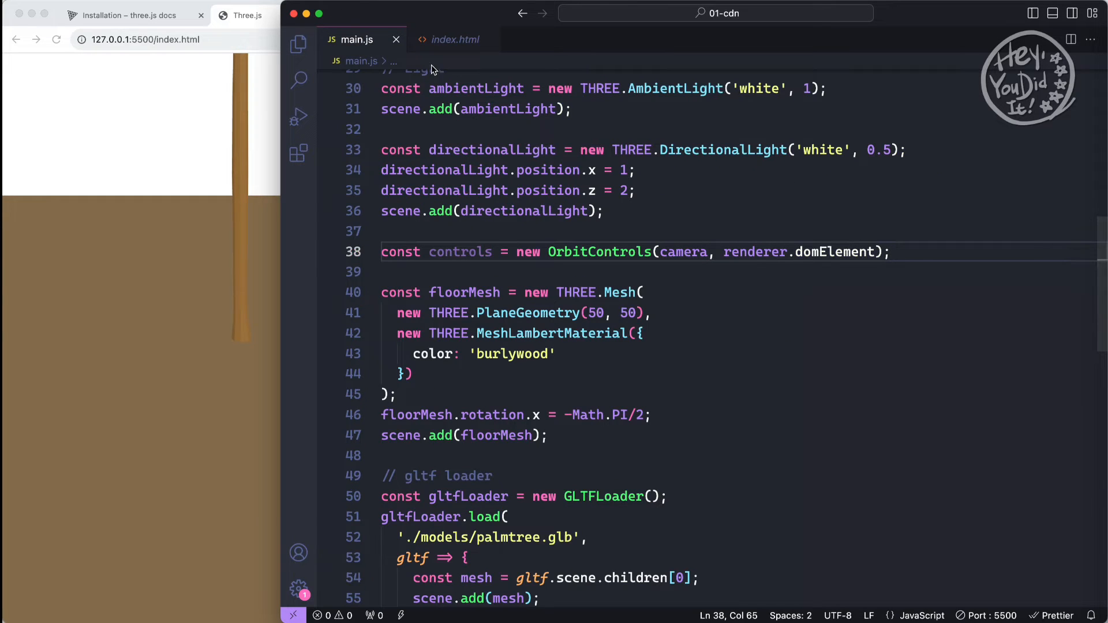
# Step: Check main.js imports, then delete the es-module-shims script and importmap from index.html
pyautogui.scroll(3)
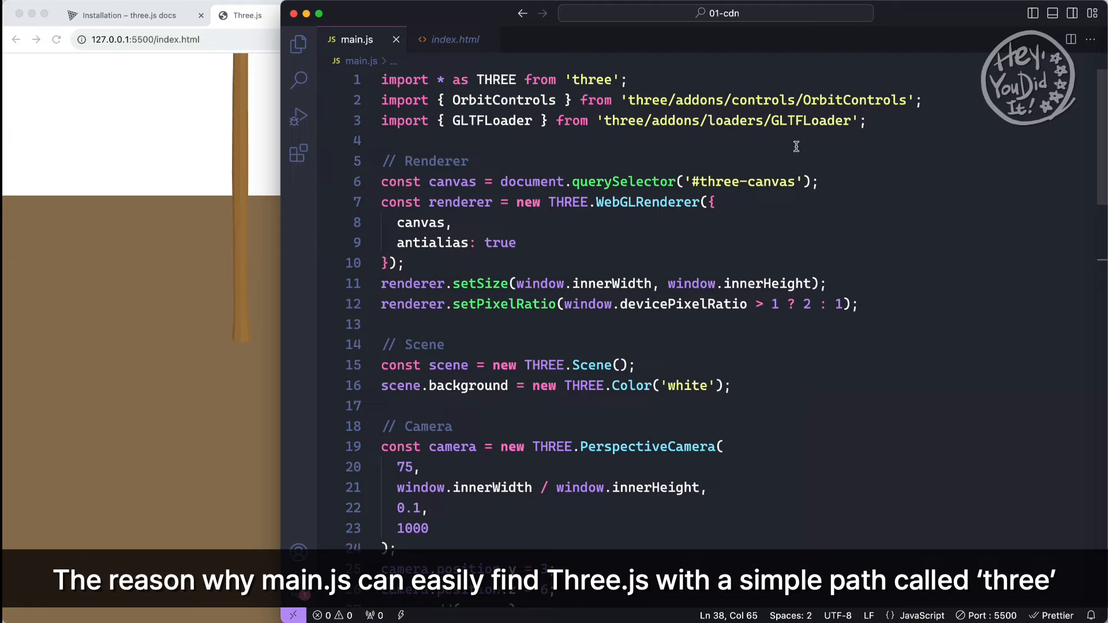
pyautogui.moveTo(699, 151)
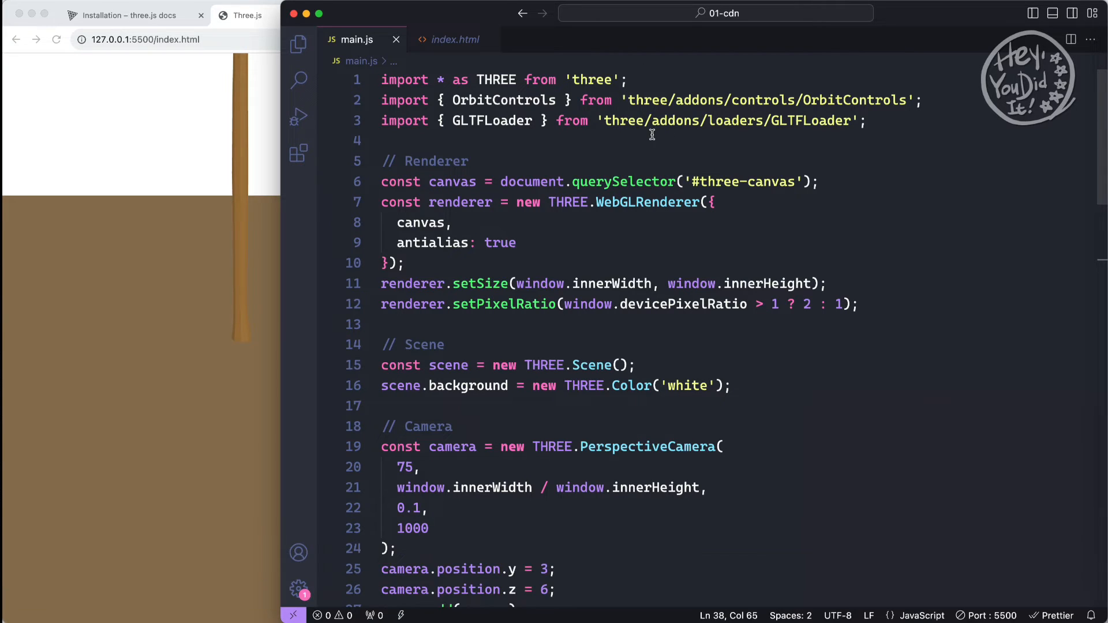
pyautogui.click(456, 39)
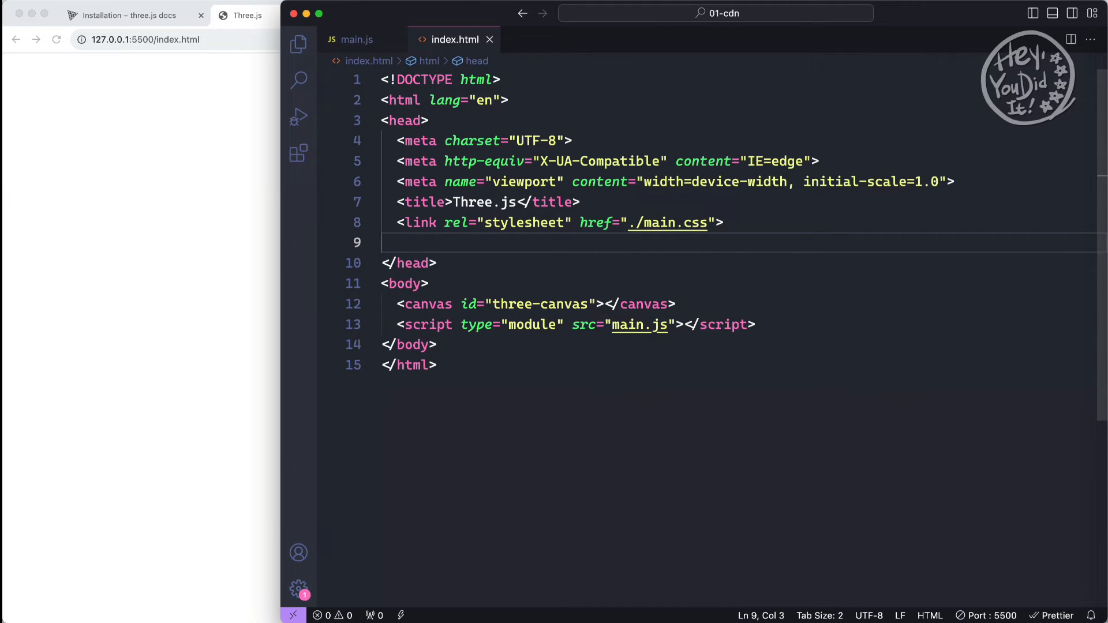
# Step: Bring Chrome forward and open Developer Tools on the blank local page
pyautogui.click(464, 39)
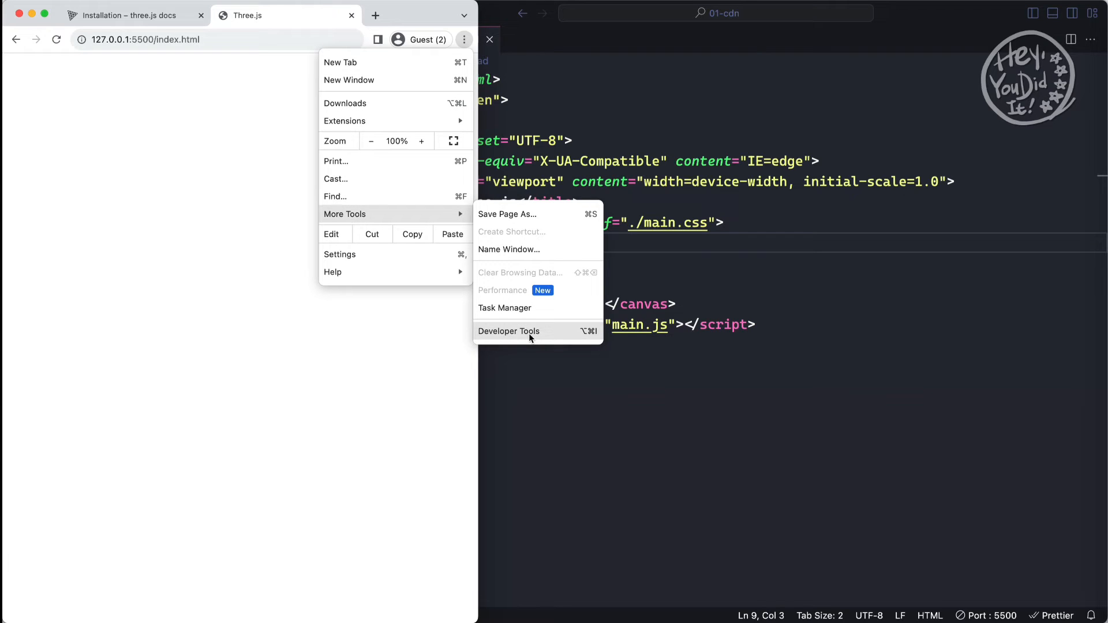
pyautogui.click(509, 331)
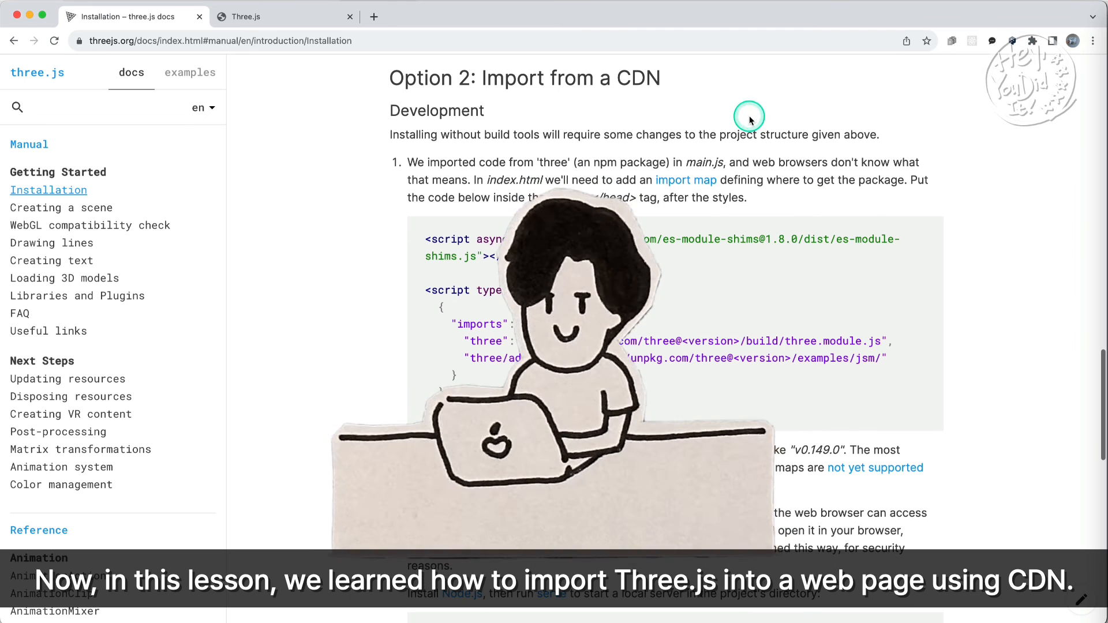
pyautogui.moveTo(940, 192)
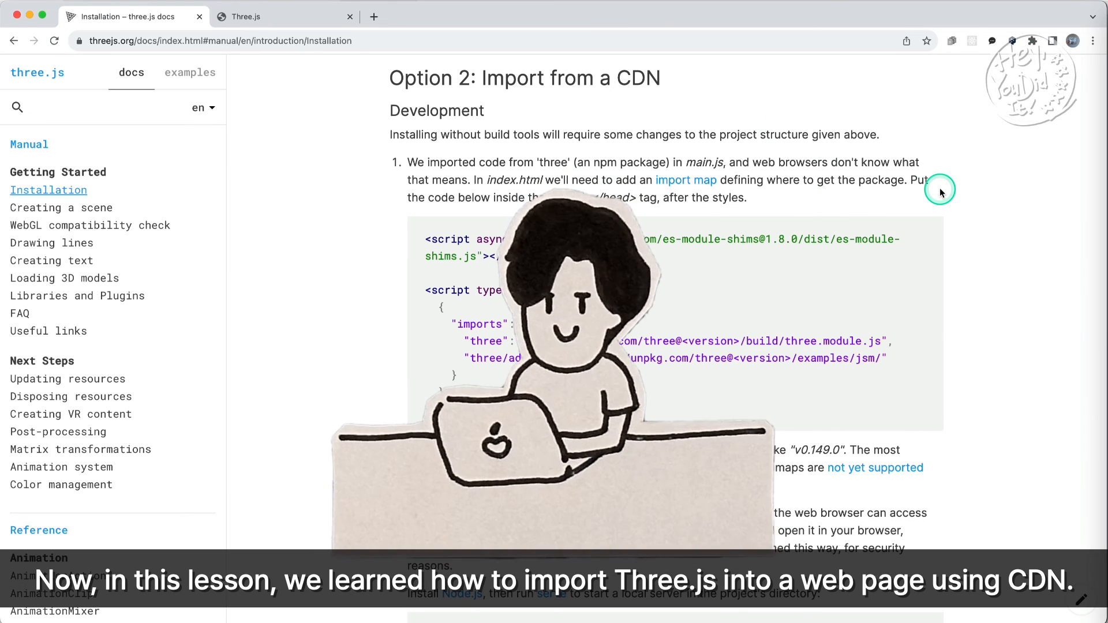